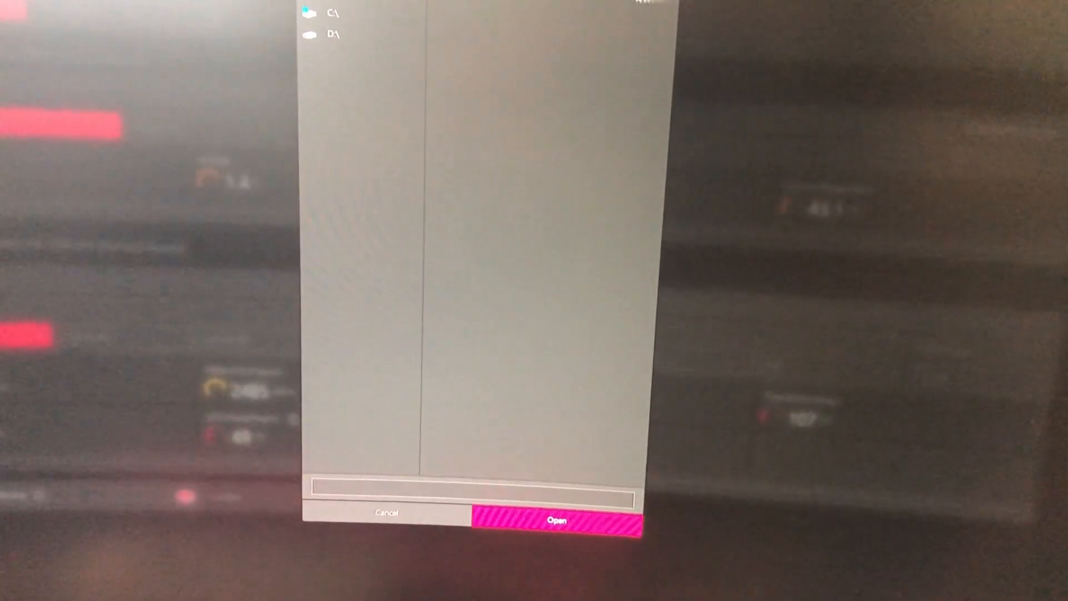
Load the saved 2800–2900 MHz tuning profile with custom fan curve and review the GPU tuning settings
click(557, 519)
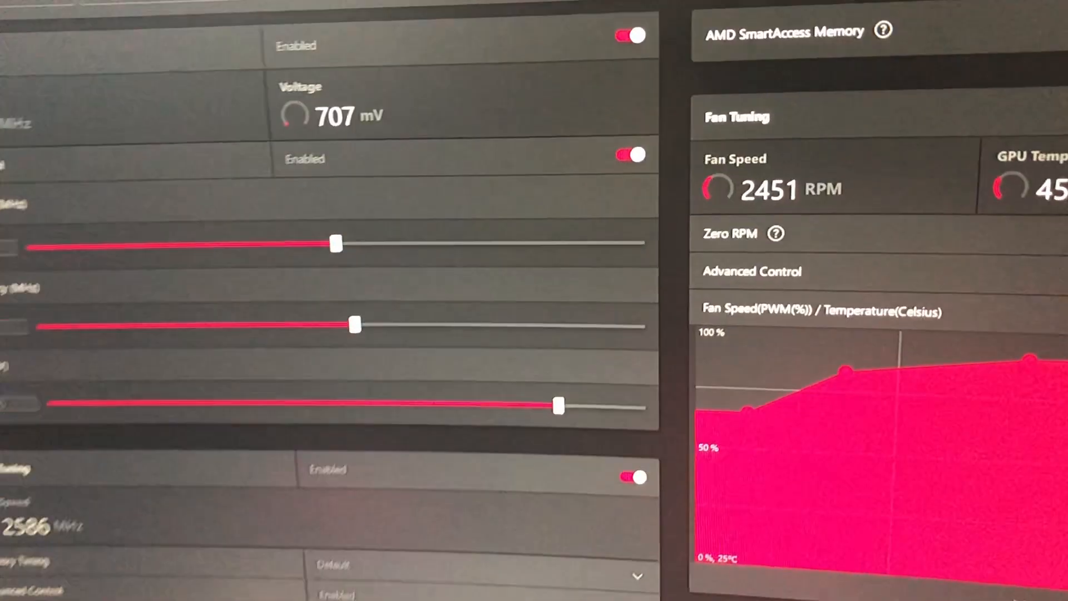
scroll(down, 3)
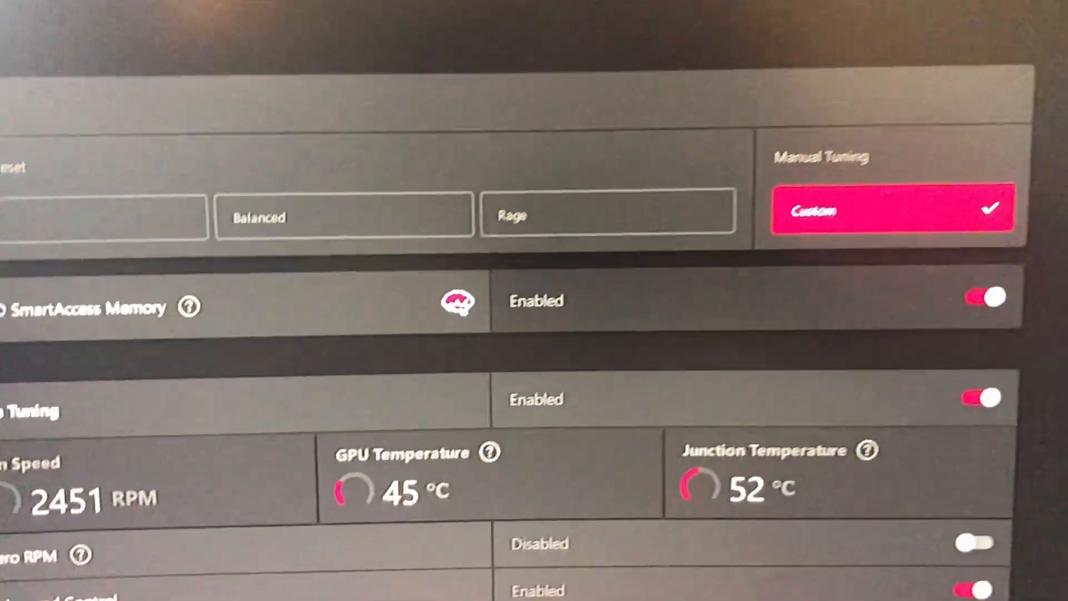
scroll(down, 3)
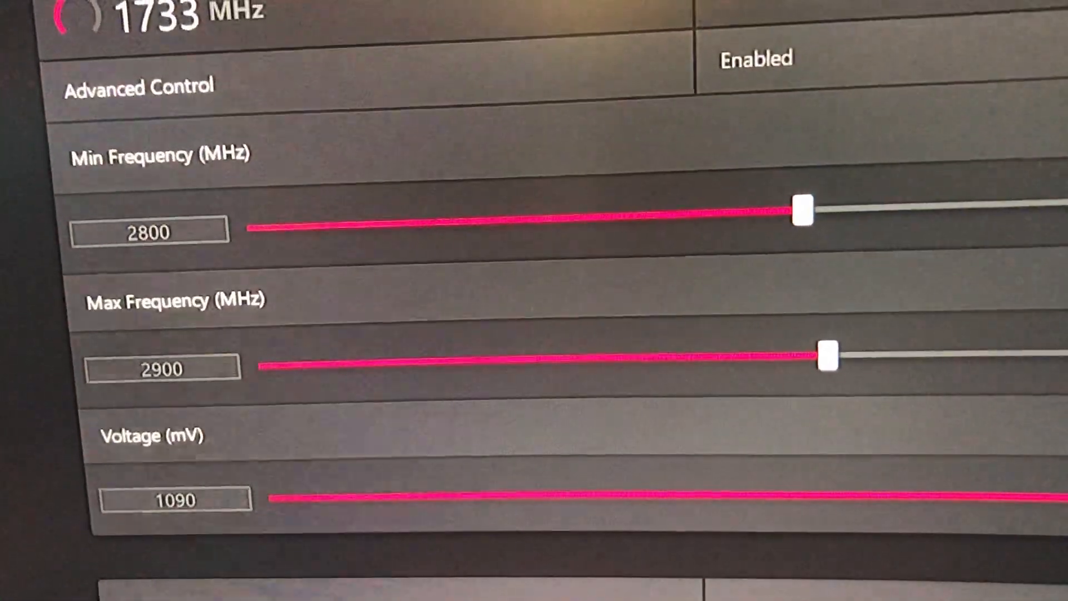
scroll(down, 3)
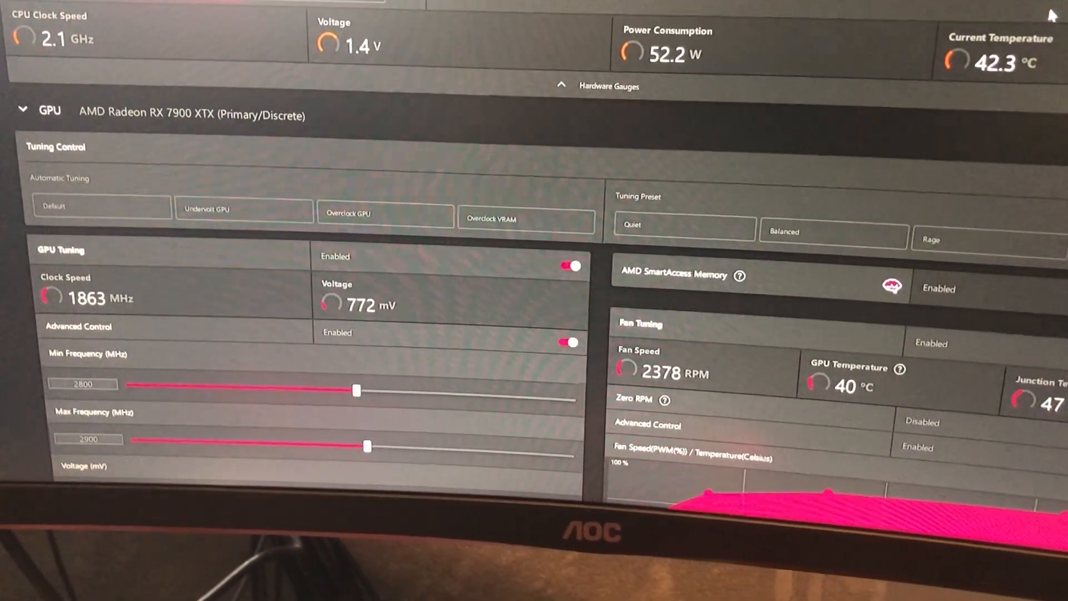
scroll(down, 3)
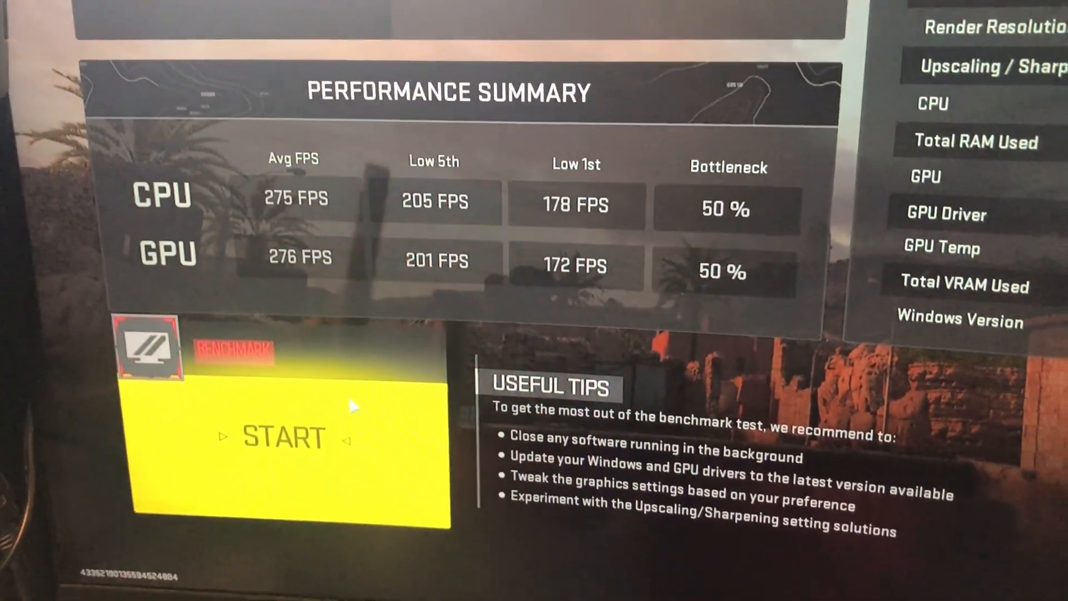
Run the MW2 built-in benchmark with the undervolt/overclock profile applied
click(284, 438)
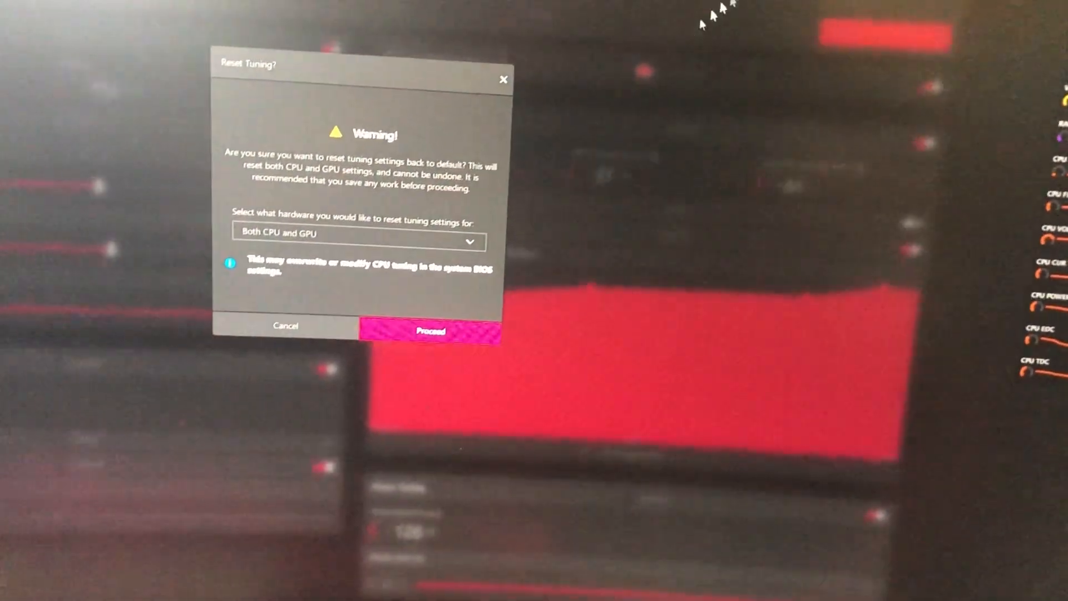
Reset tuning to stock defaults, then enable manual fan tuning with Max Fan Speed at 100%
click(354, 242)
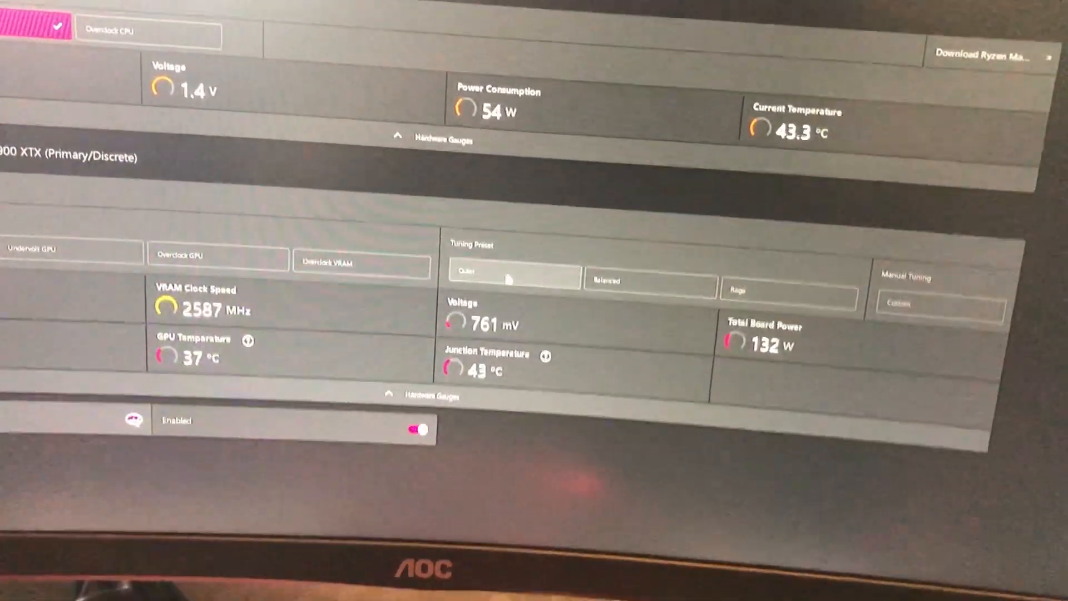
scroll(down, 3)
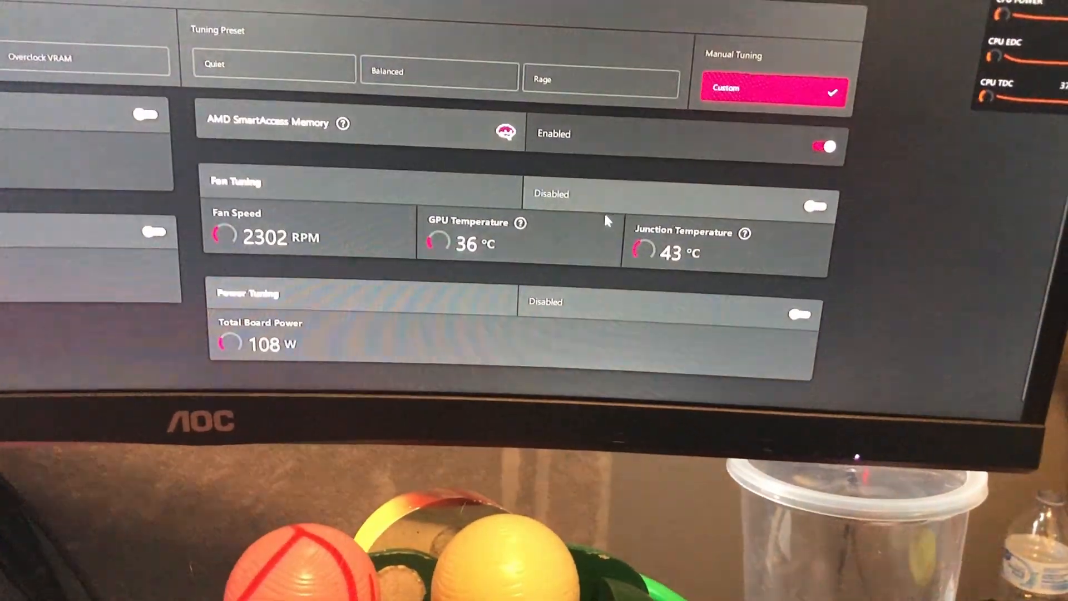
click(816, 206)
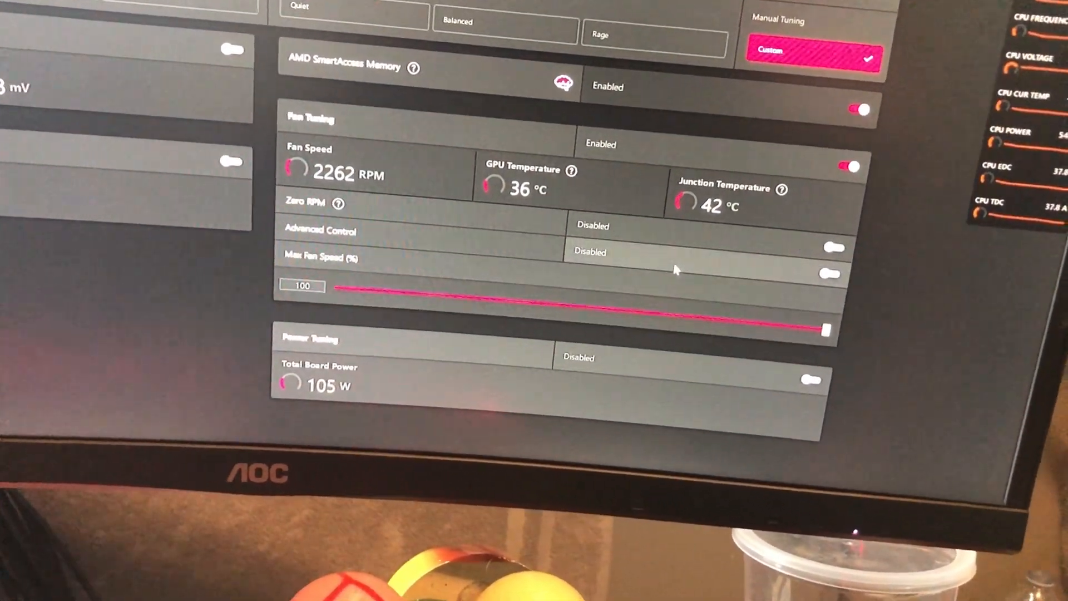
click(831, 247)
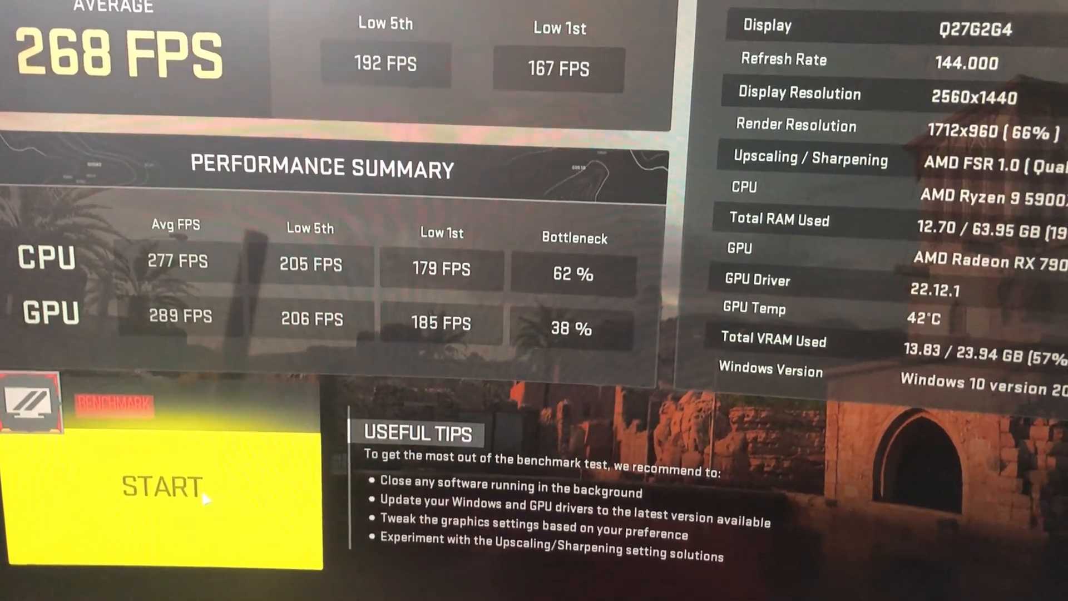
Start another MW2 benchmark run at stock clocks with ramped fans
click(160, 487)
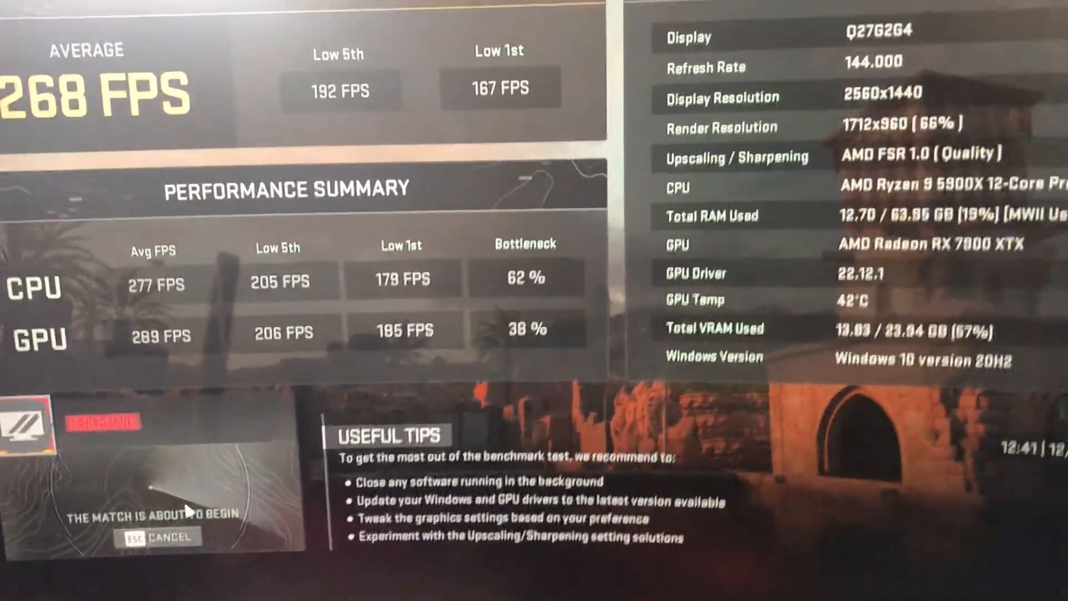